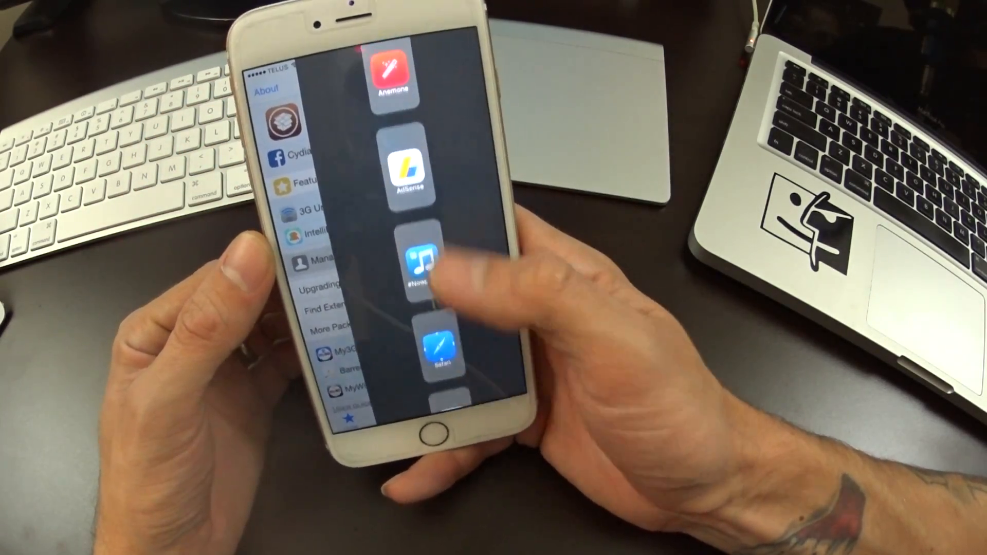
# Drag Calendar beside Cydia in the Medusa switcher for a landscape split view.
pyautogui.scroll(-3)
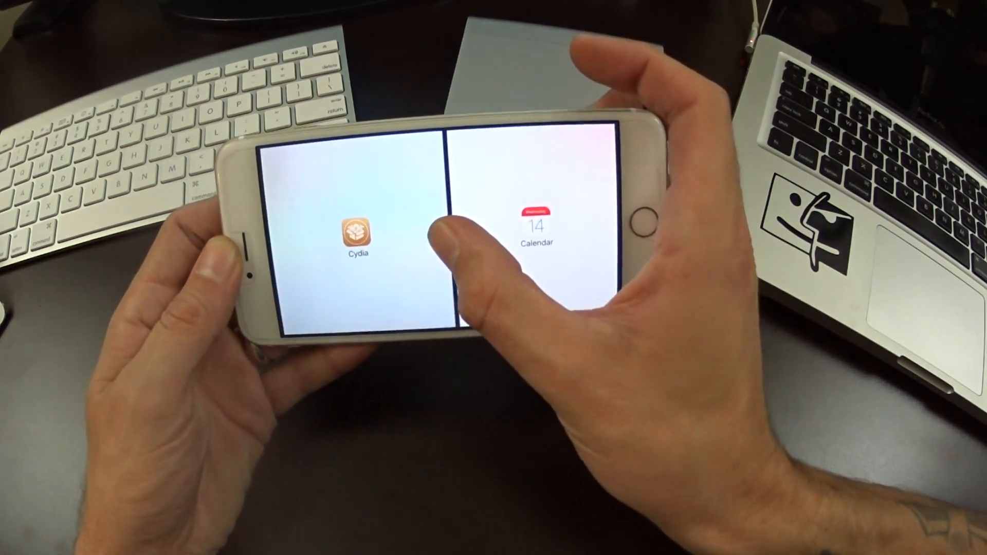
# Exit the Cydia/Calendar split view back to the upright home screen.
pyautogui.click(357, 237)
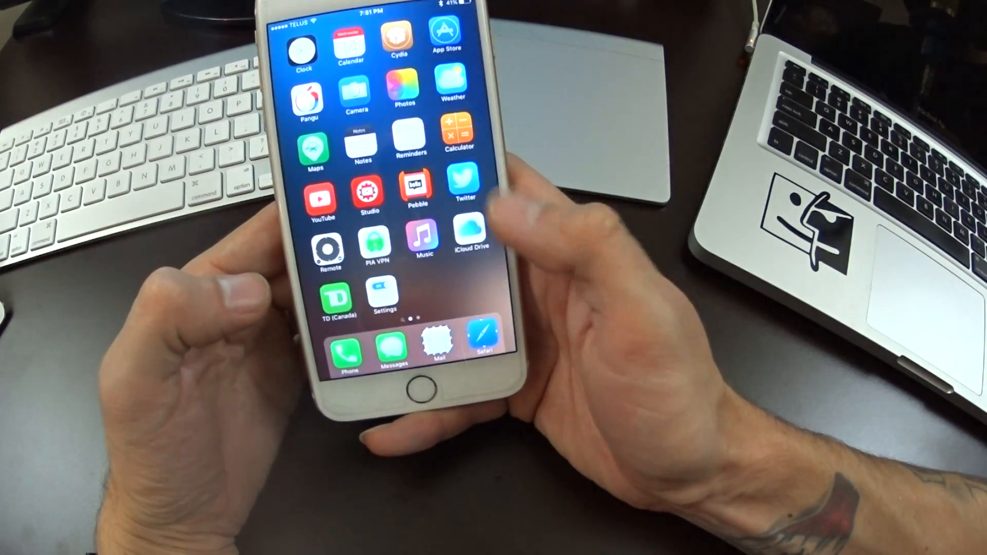
# Launch Cydia from the home screen and back out of Sections to the Sources list.
pyautogui.hscroll(-3)
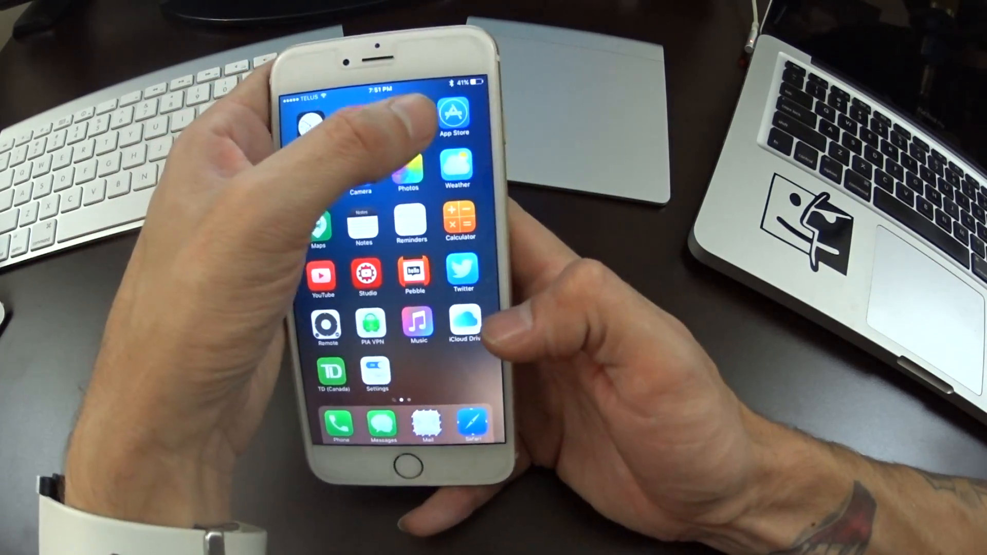
pyautogui.click(330, 110)
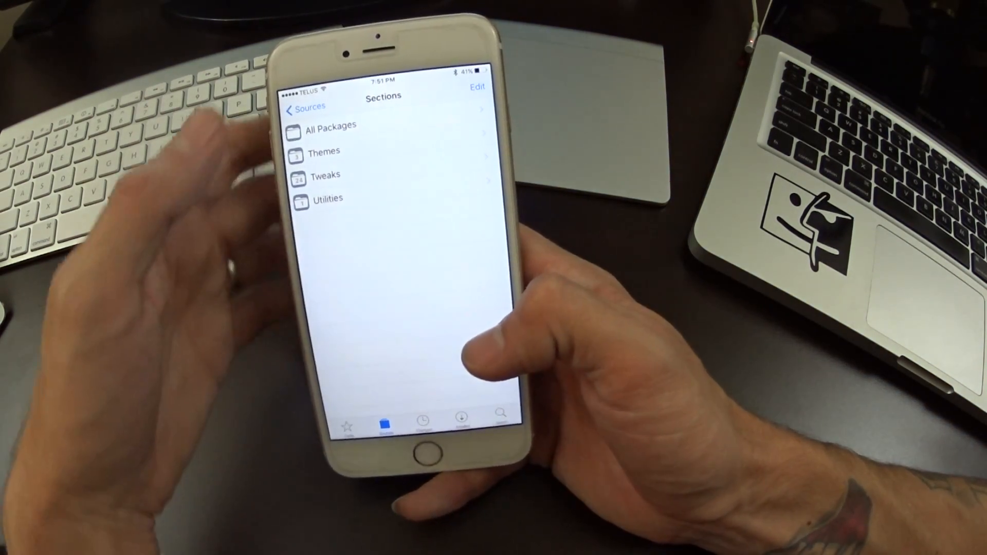
pyautogui.click(304, 107)
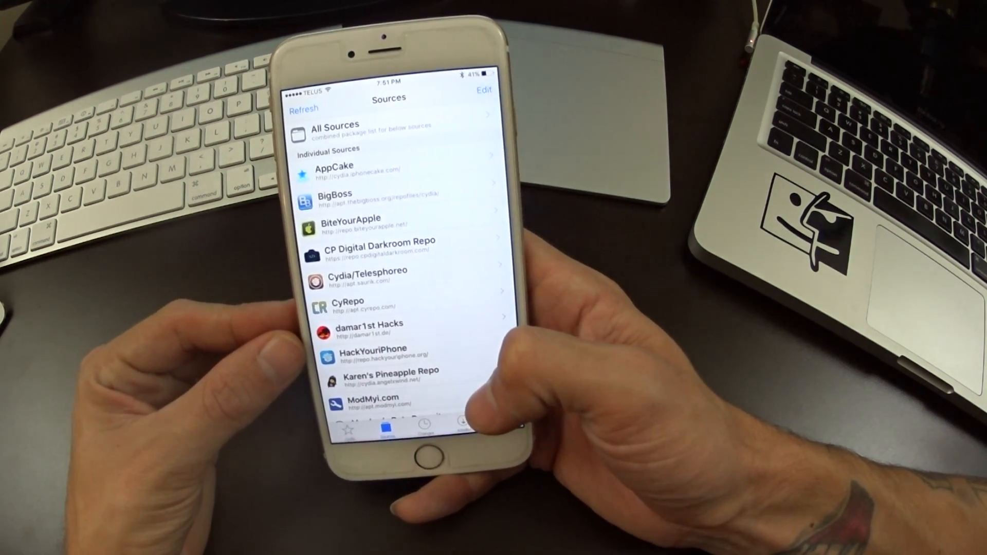